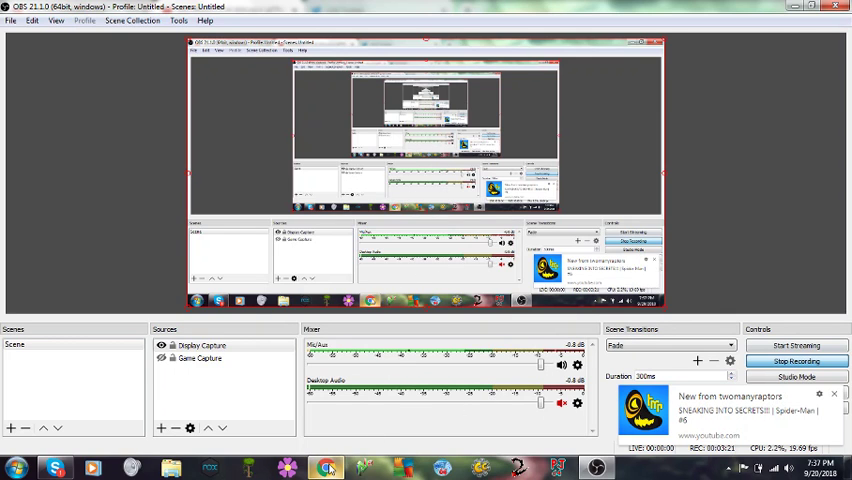
mouse_move(324, 467)
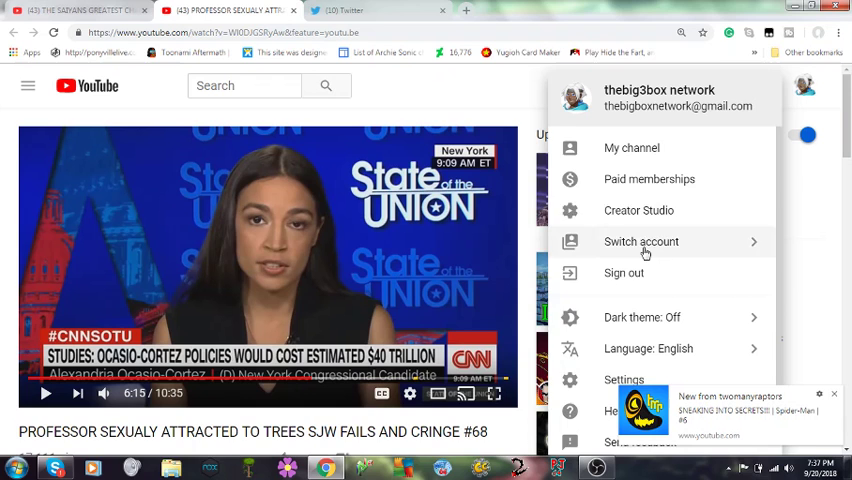
mouse_move(631, 148)
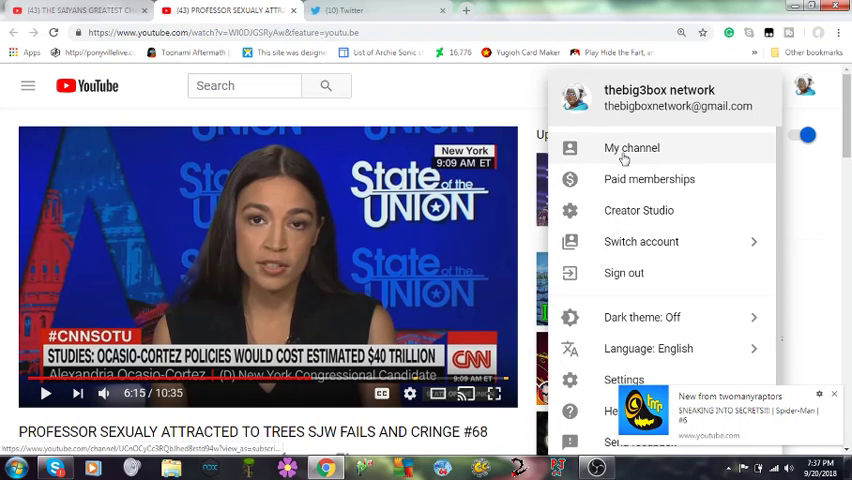
Step: Open 'My channel' from the account menu and show its VIDEOS tab of uploads
click(631, 147)
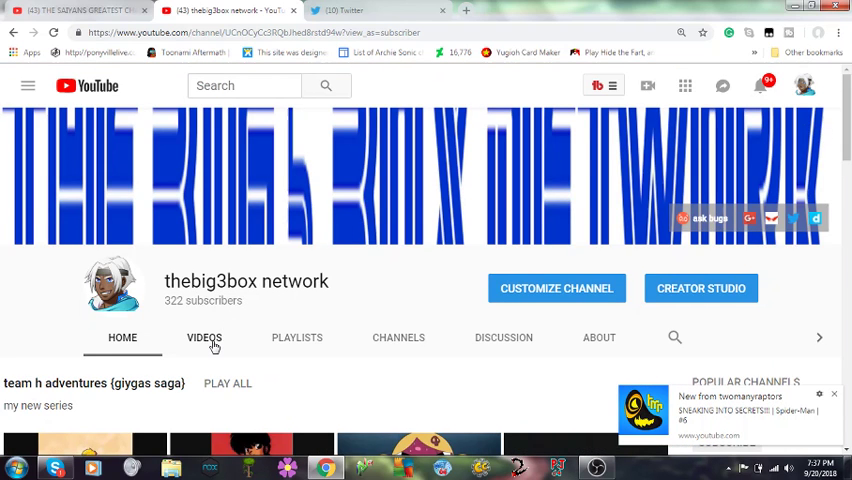
click(204, 337)
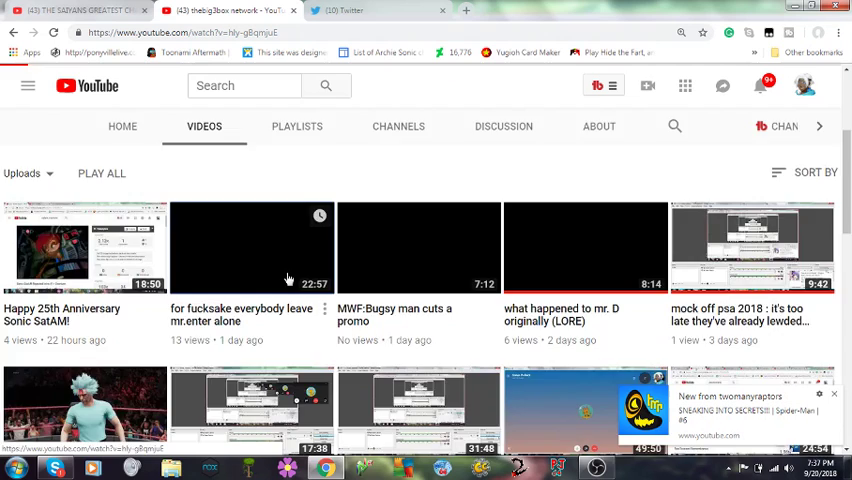
Step: Play the 22:57 upload 'for fucksake everybody leave mr.enter alone' and review its description and comments
click(251, 247)
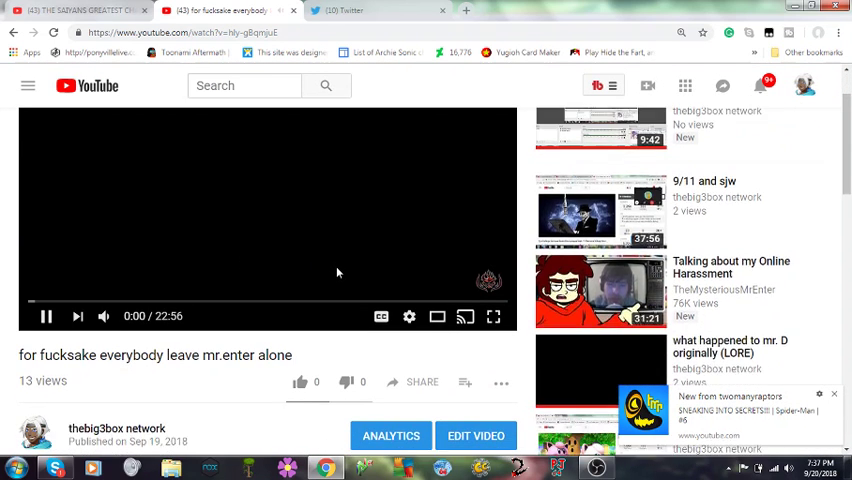
scroll(down, 3)
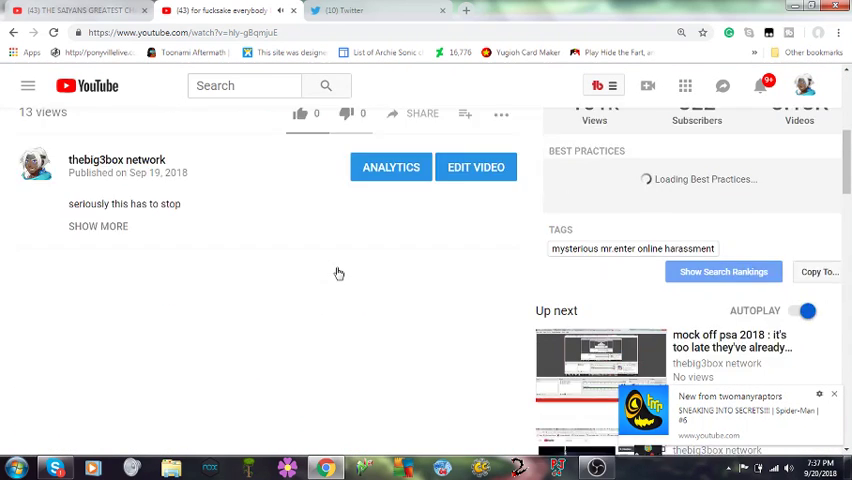
scroll(down, 3)
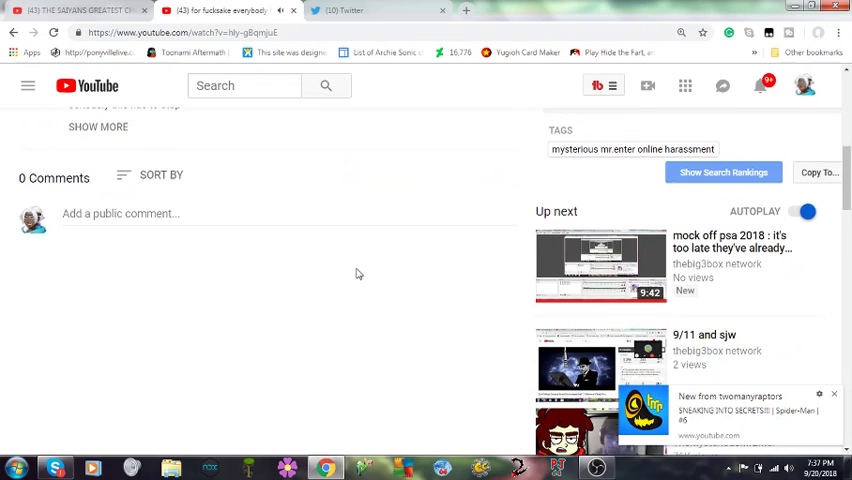
scroll(down, 3)
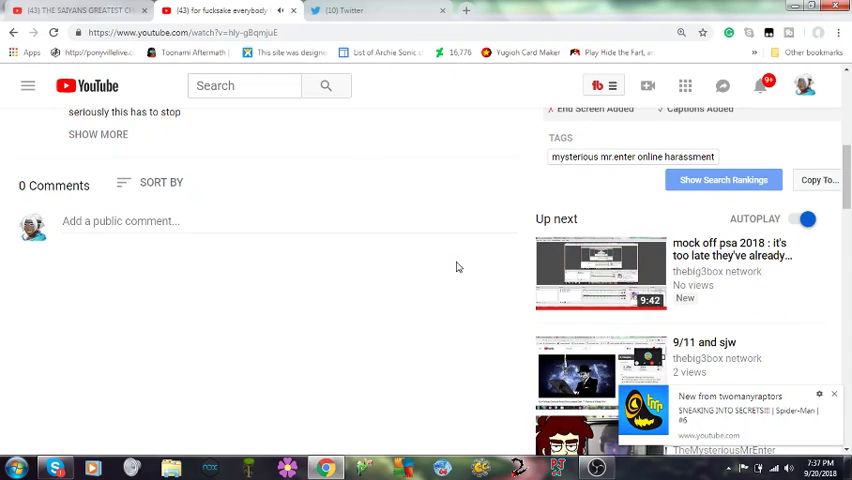
scroll(up, 3)
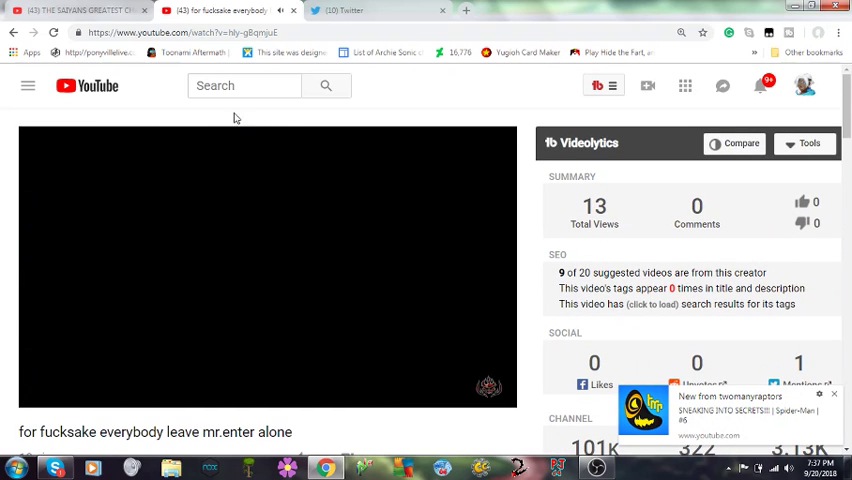
mouse_move(100, 85)
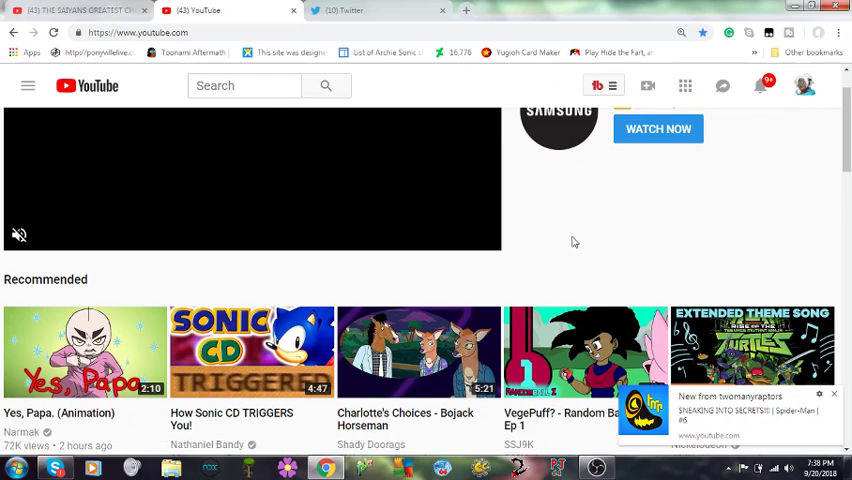
Step: Scroll the home feed through Recommended, Watch later, Continue watching and Deadpool topic shelves
scroll(down, 3)
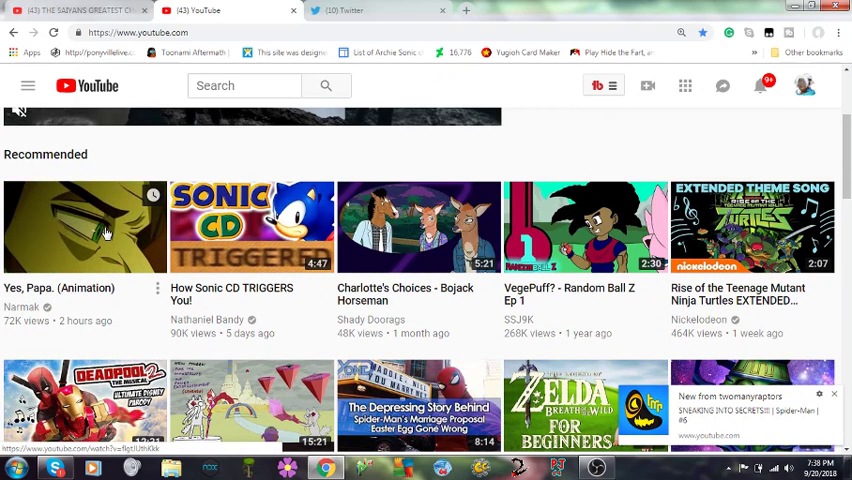
mouse_move(85, 227)
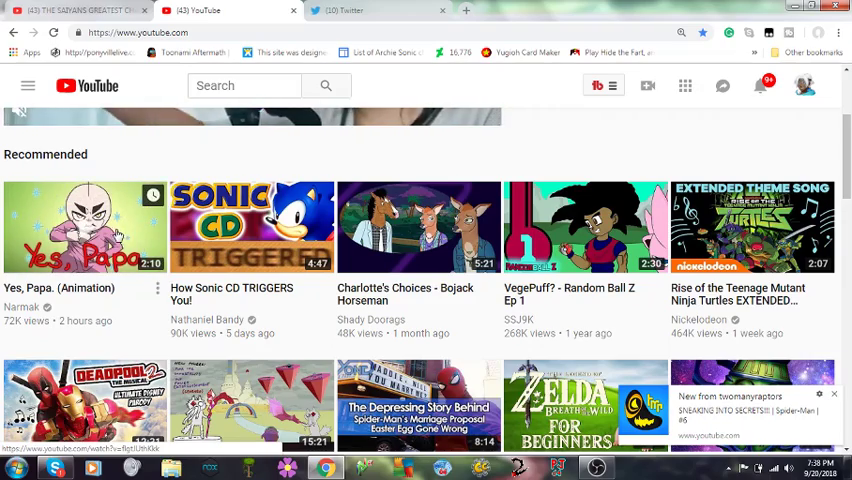
scroll(down, 3)
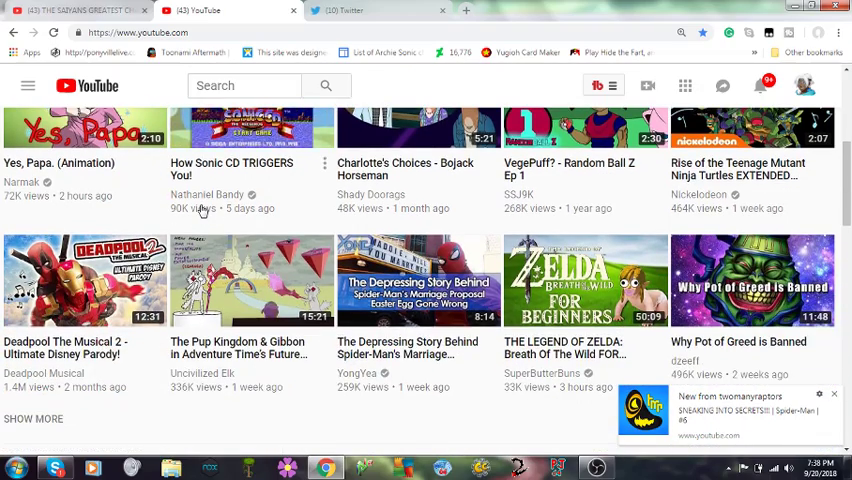
scroll(down, 3)
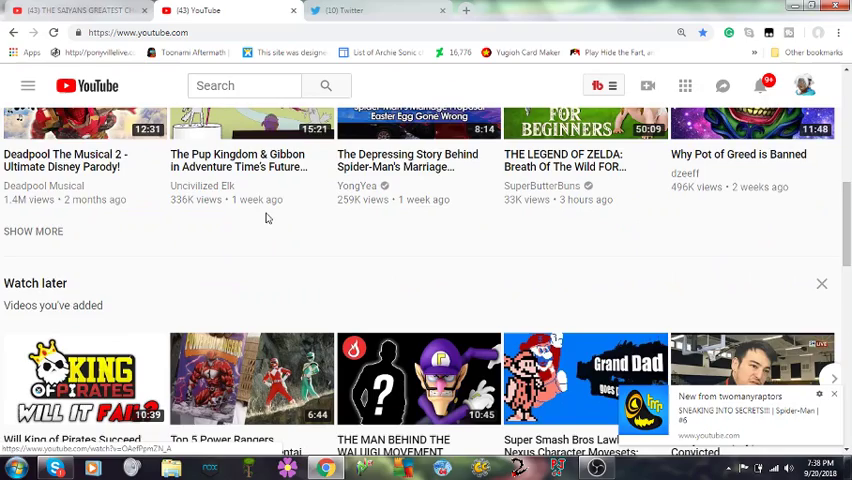
scroll(up, 3)
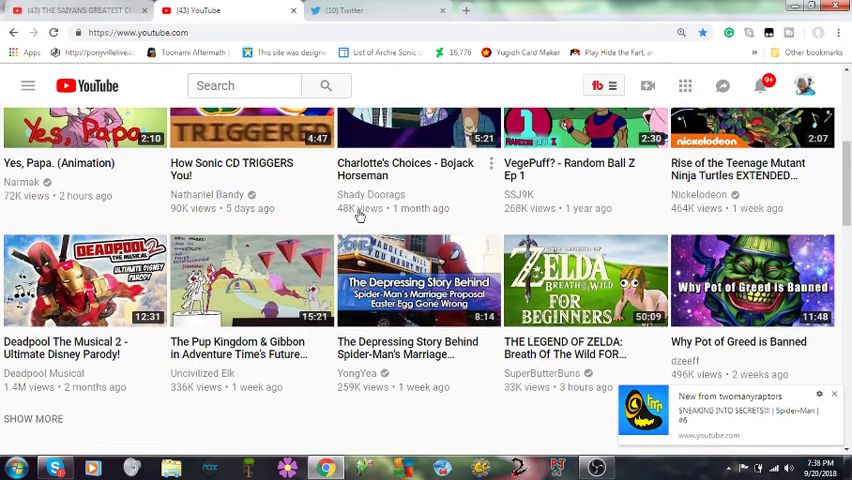
scroll(down, 3)
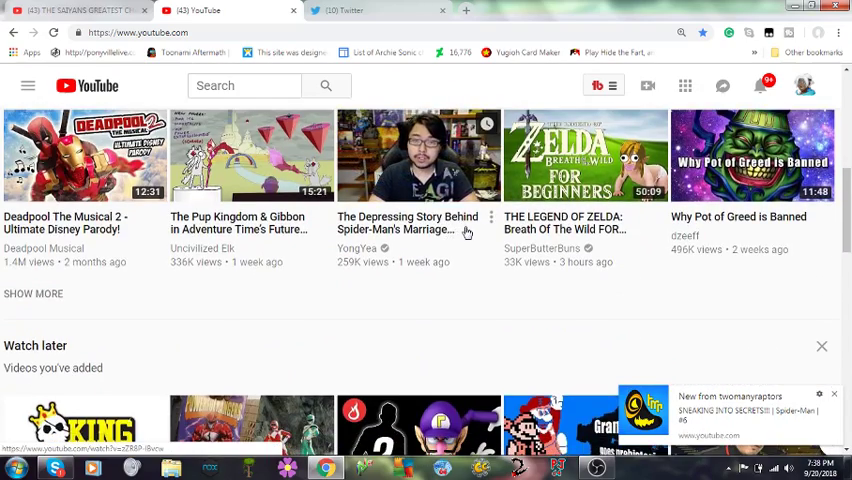
scroll(down, 3)
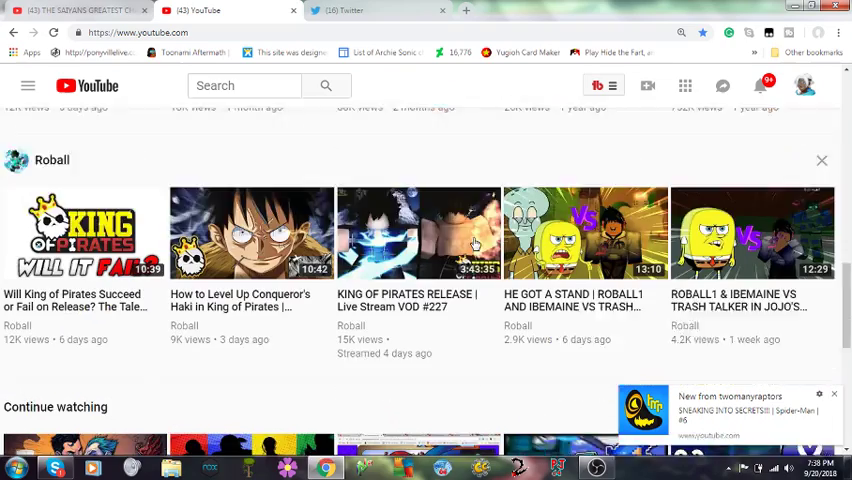
scroll(down, 3)
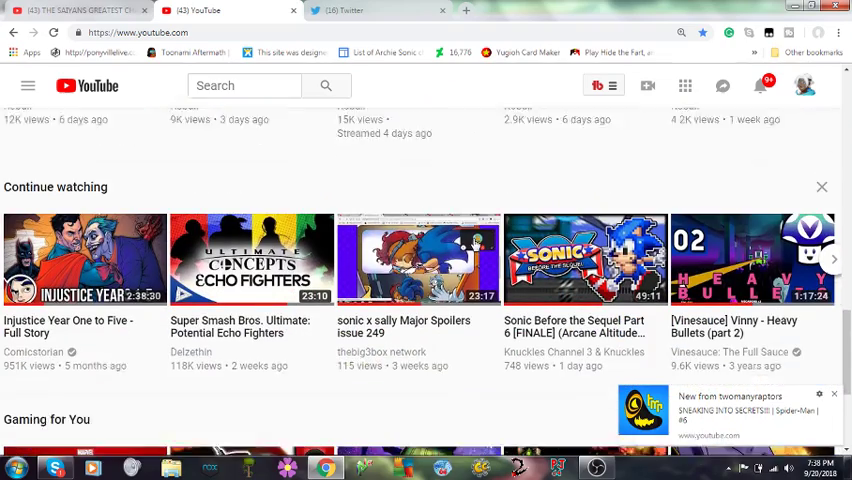
scroll(down, 3)
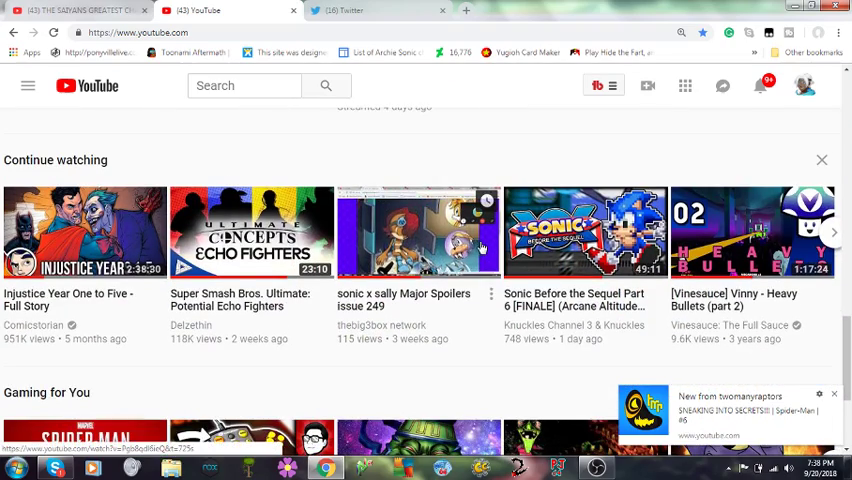
scroll(down, 3)
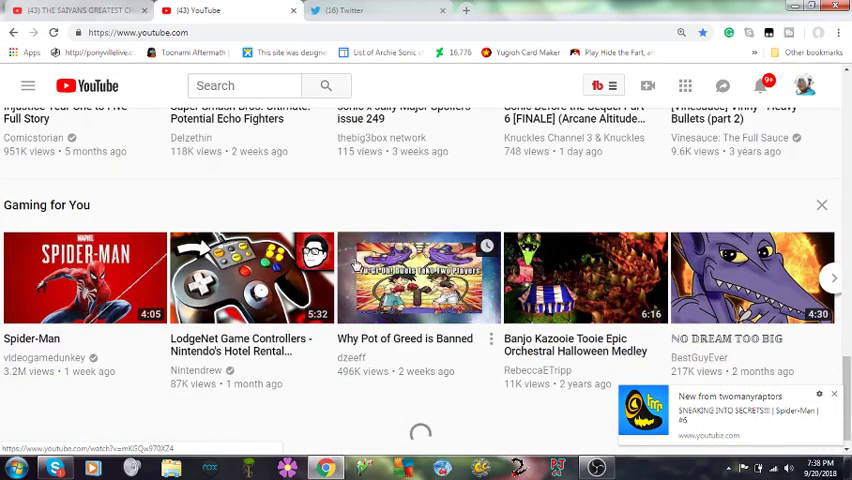
scroll(down, 3)
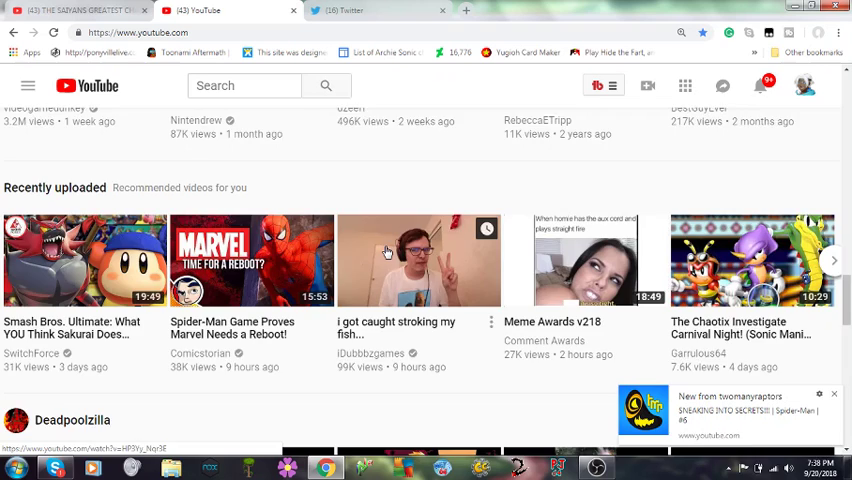
scroll(down, 3)
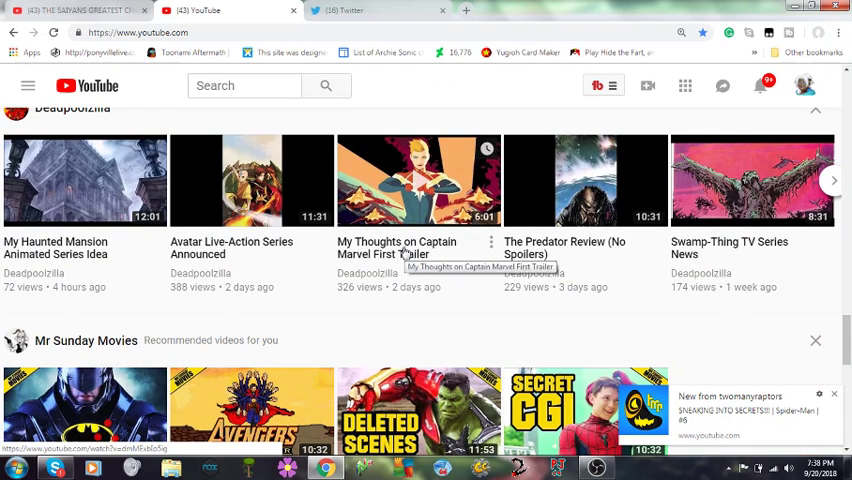
mouse_move(258, 291)
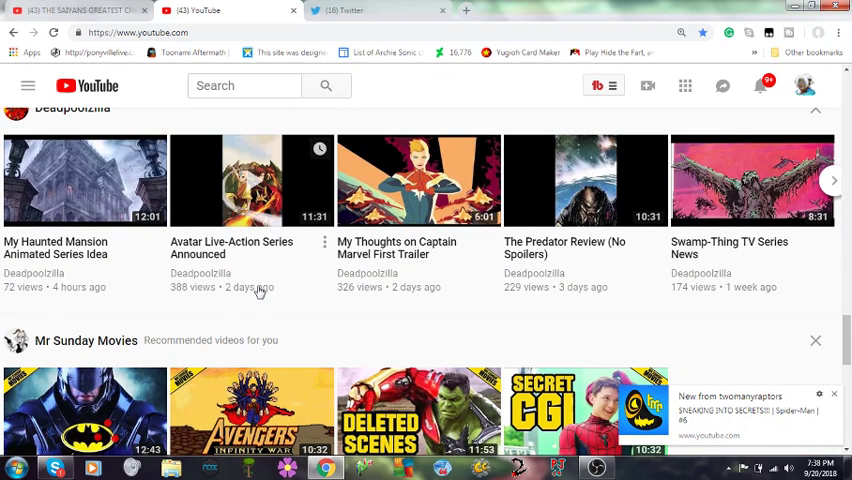
mouse_move(368, 273)
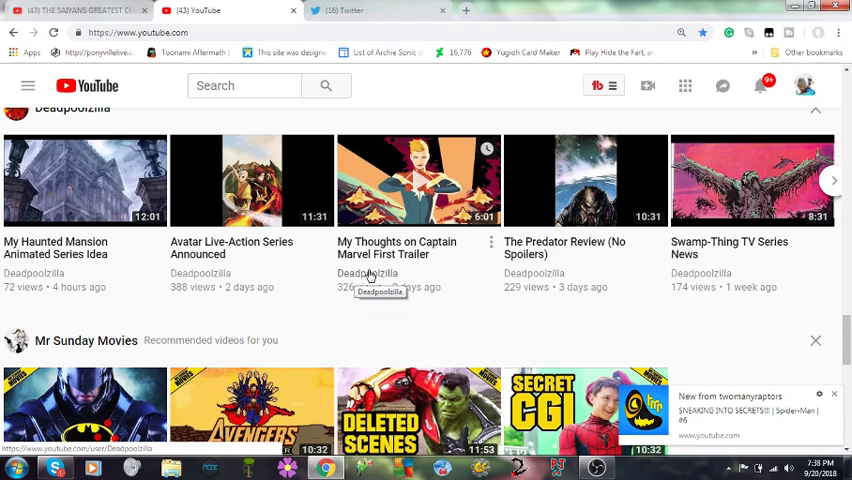
scroll(down, 3)
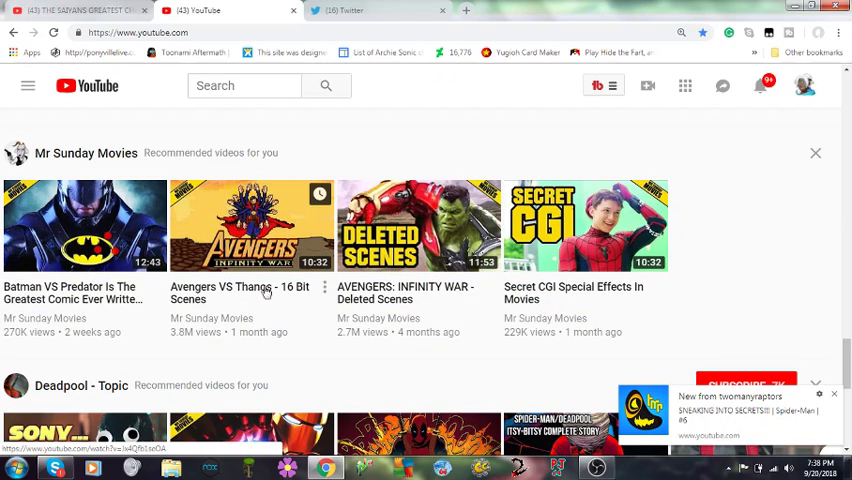
mouse_move(342, 275)
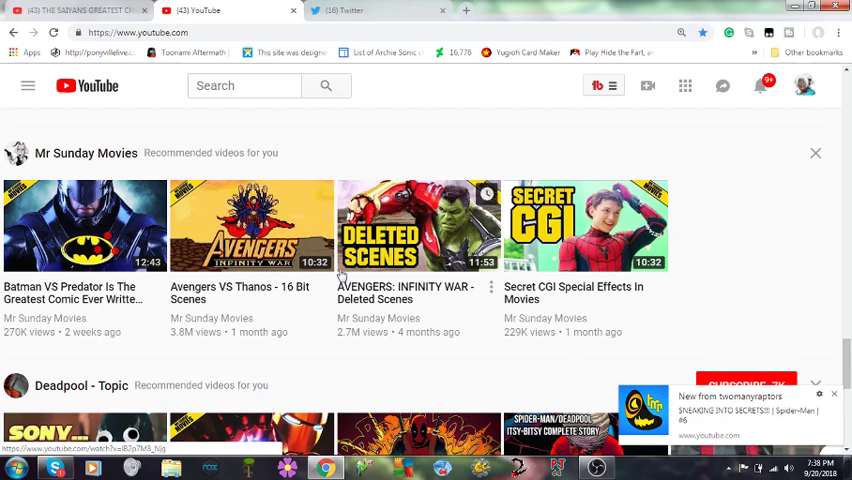
scroll(down, 3)
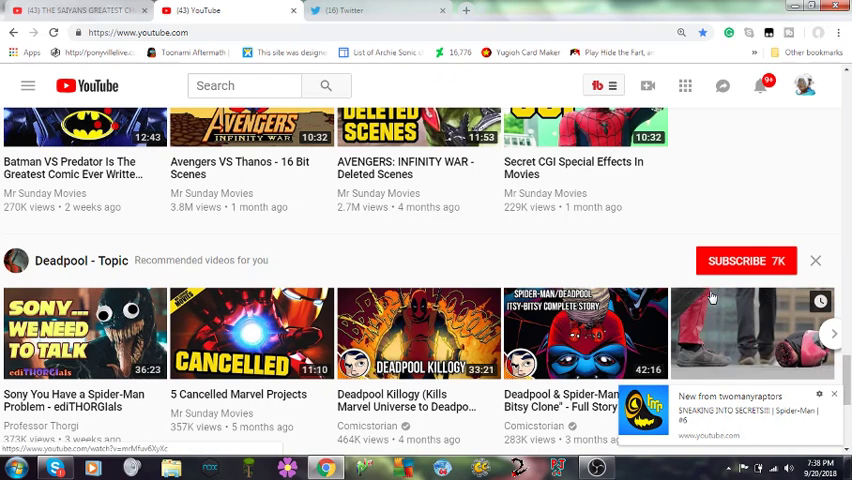
scroll(down, 3)
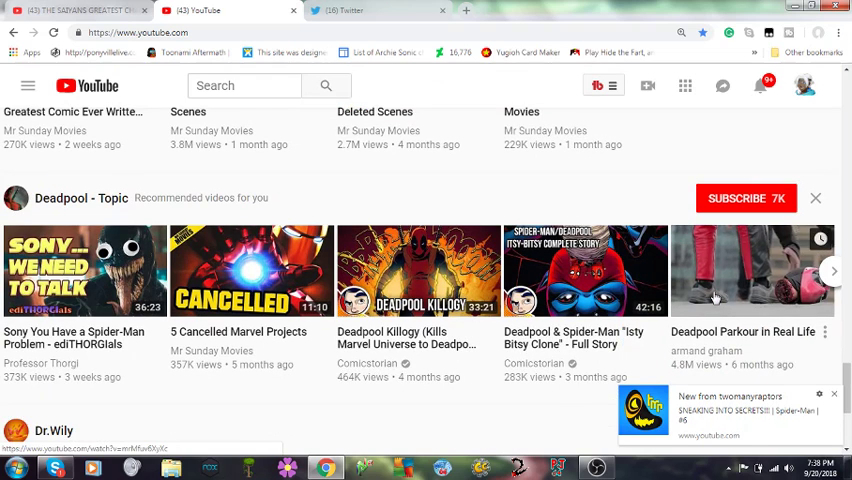
mouse_move(595, 325)
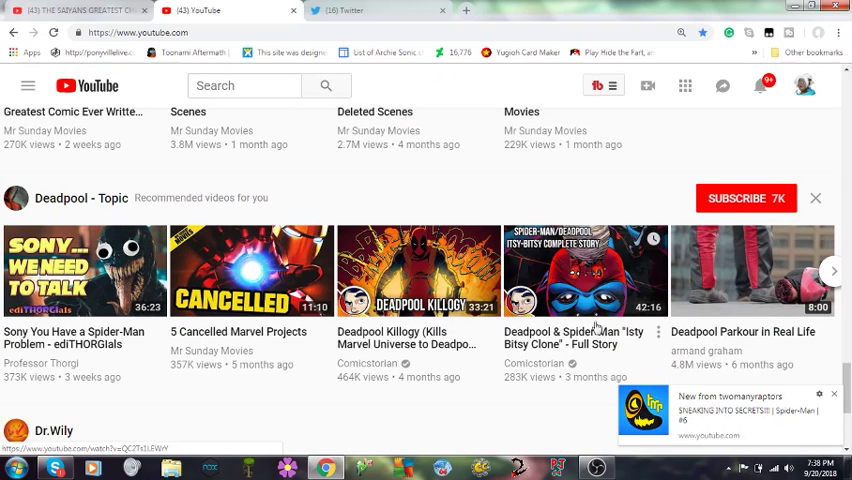